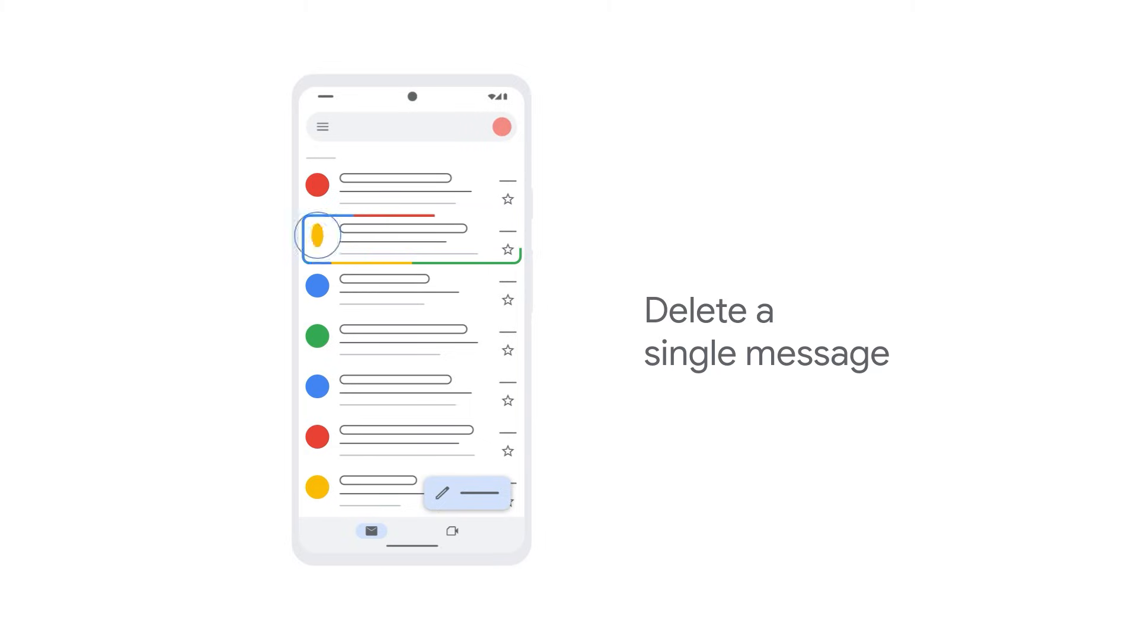
Select the second inbox message and move it to Trash.
click(317, 235)
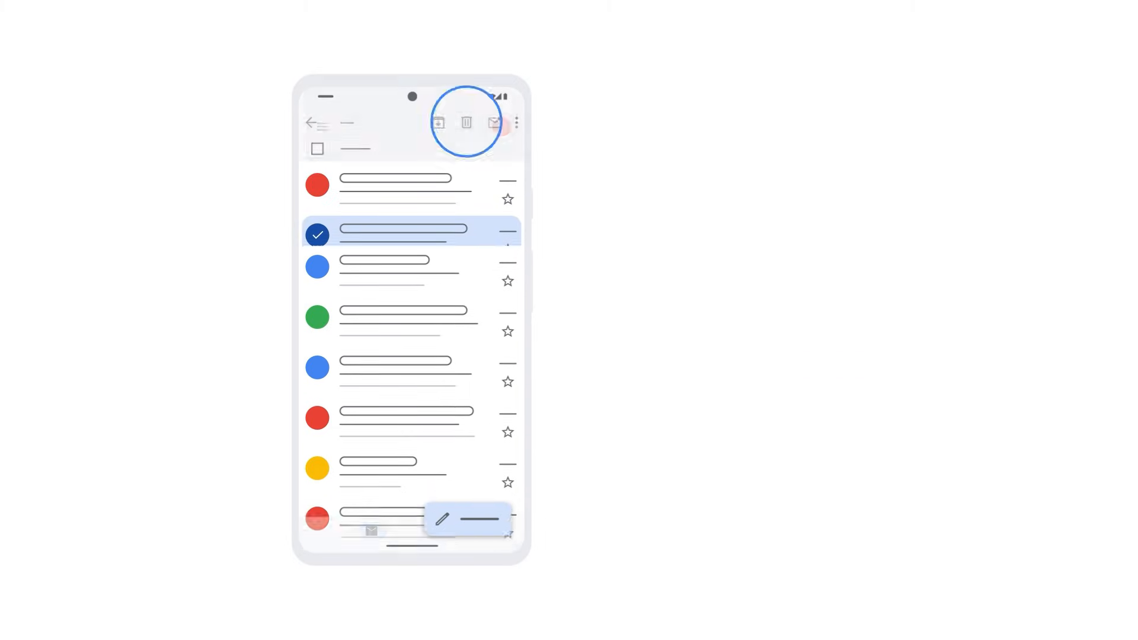
click(466, 122)
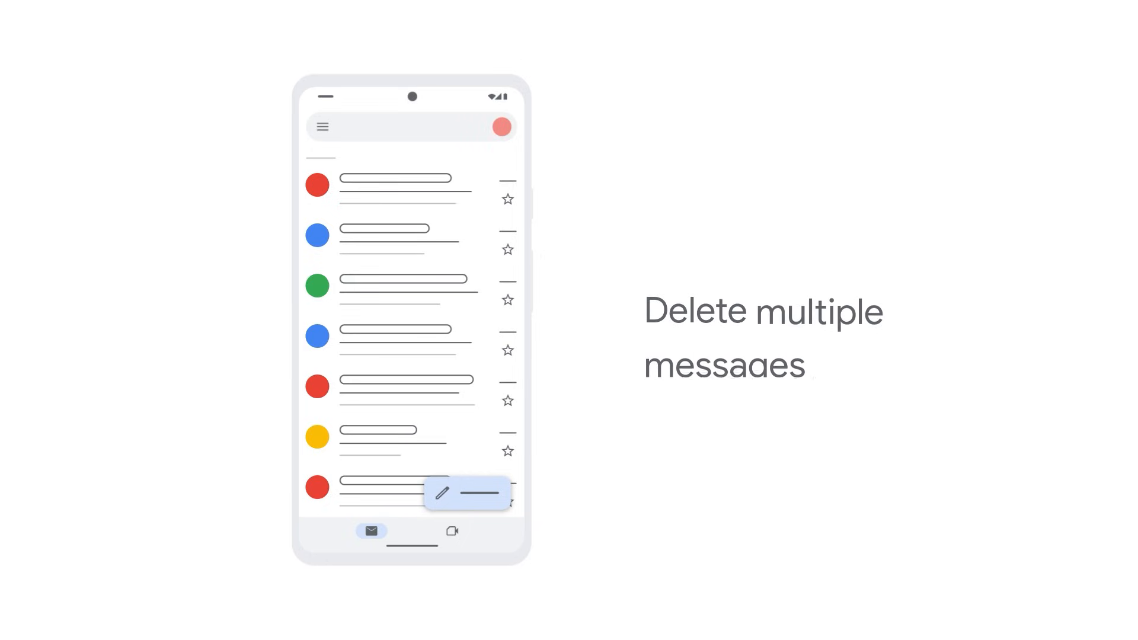
Select the first message, use Select all, and delete every selected message.
click(317, 185)
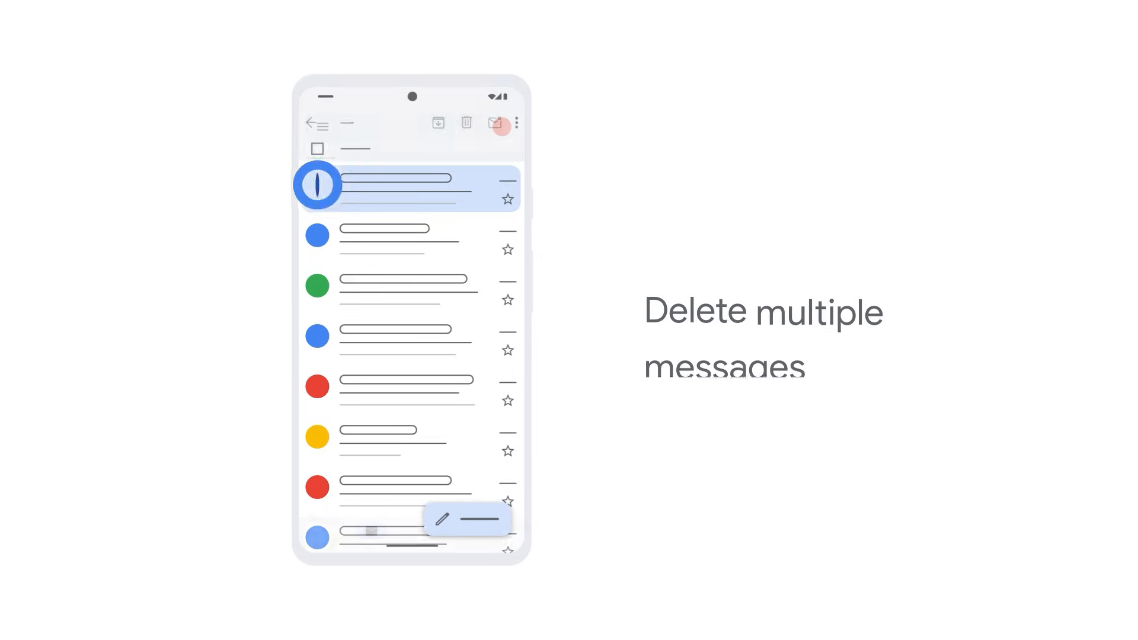
click(317, 184)
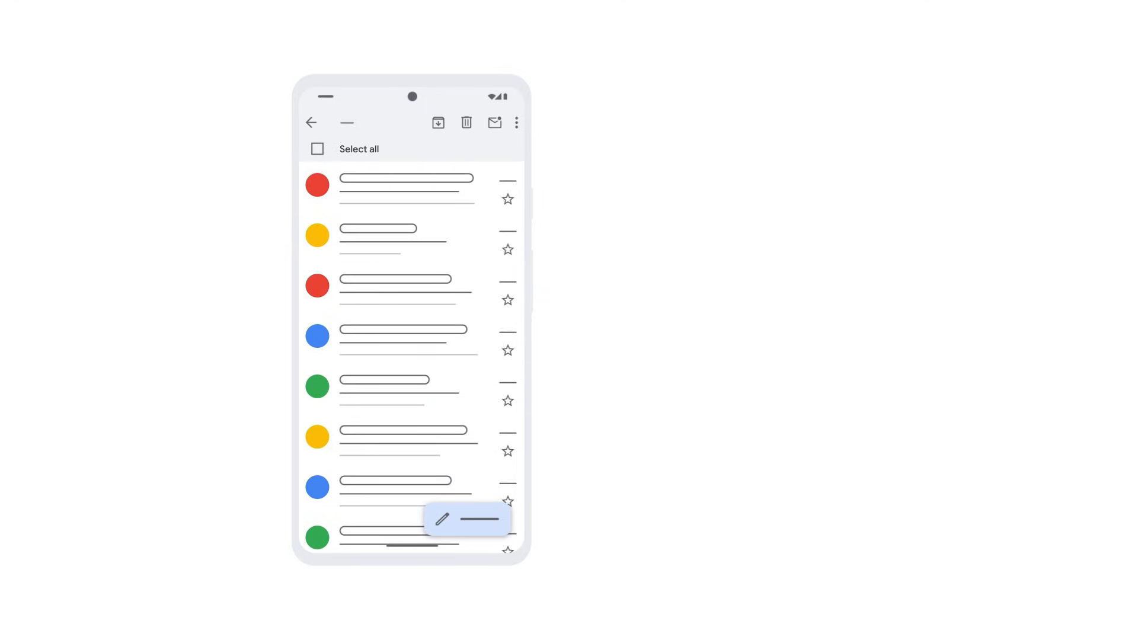
click(318, 149)
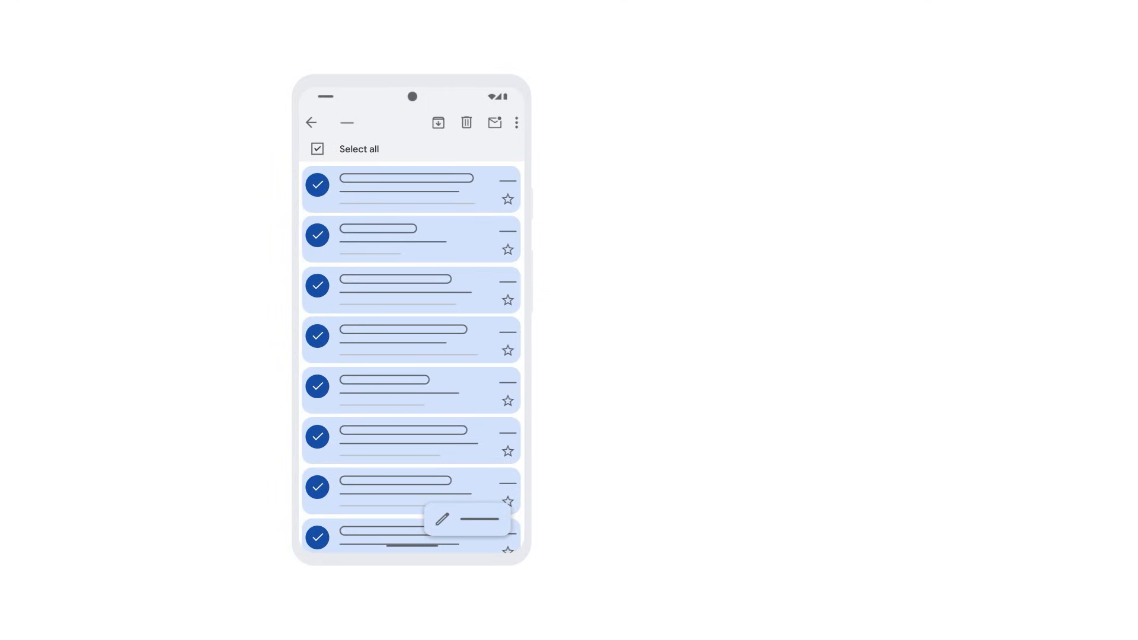
click(439, 122)
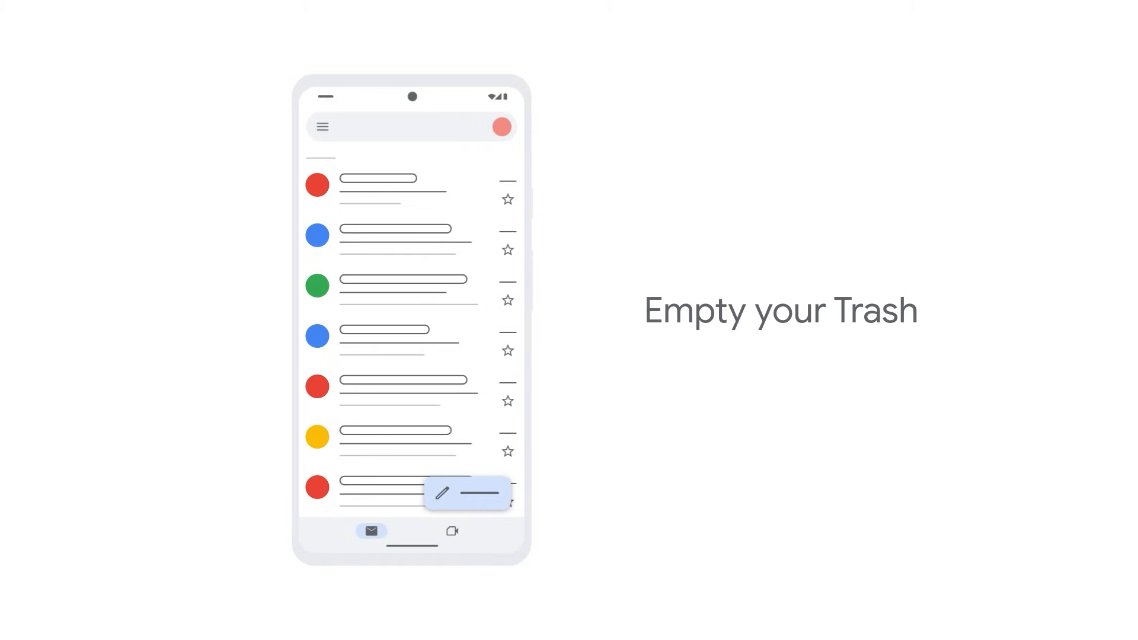
Open the side menu and go to the Trash folder.
click(321, 127)
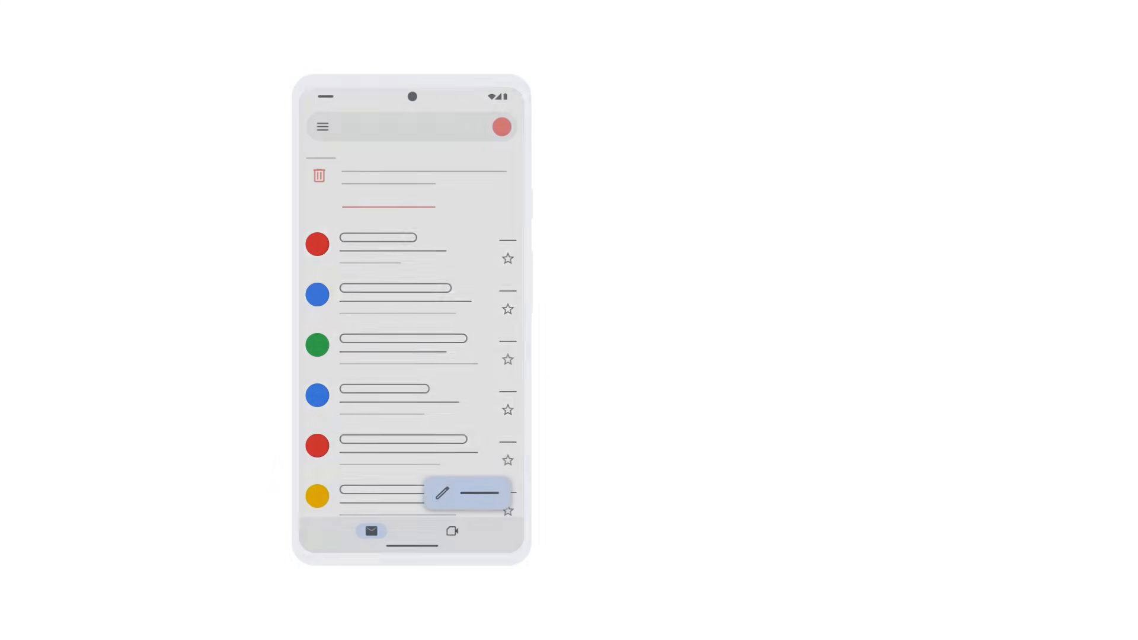
Select three Trash messages and open the Move to folder menu.
click(317, 244)
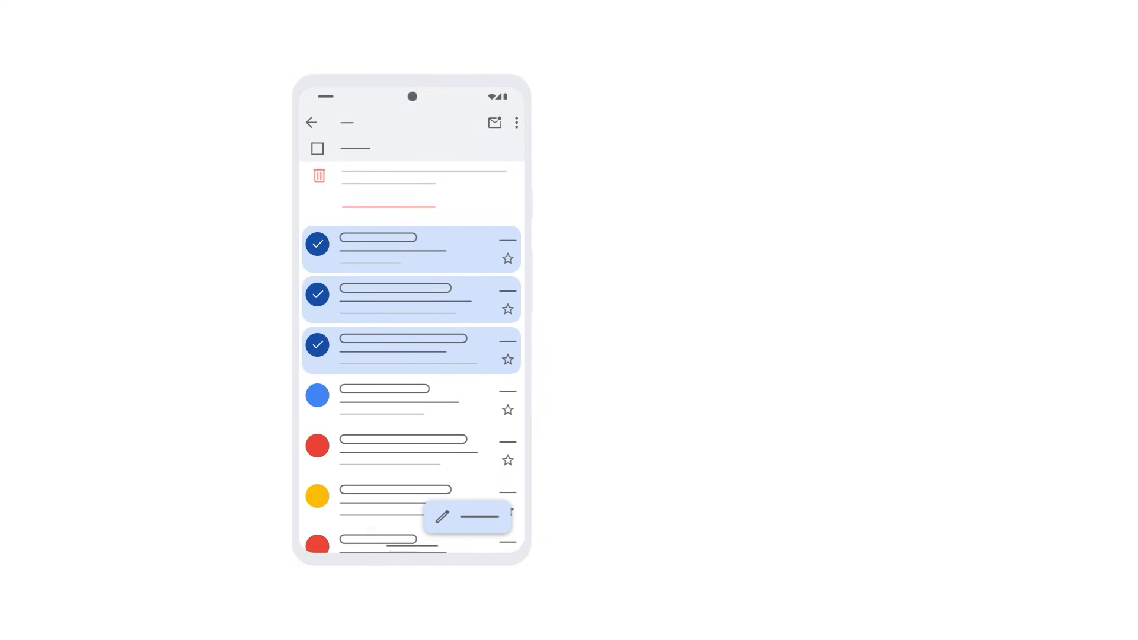
click(516, 122)
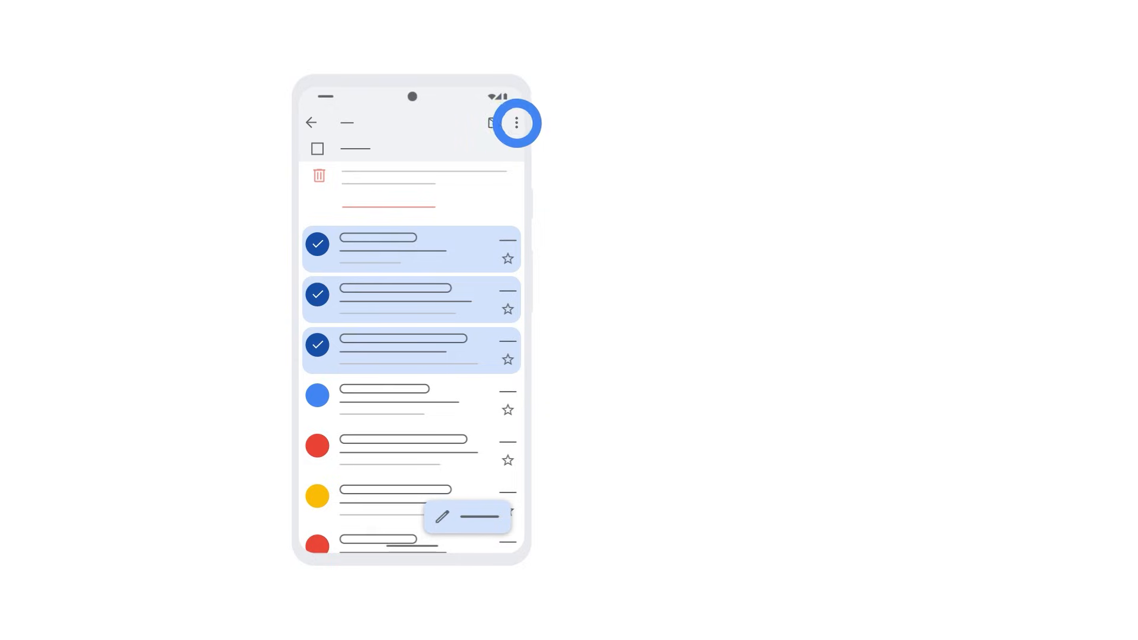
click(516, 123)
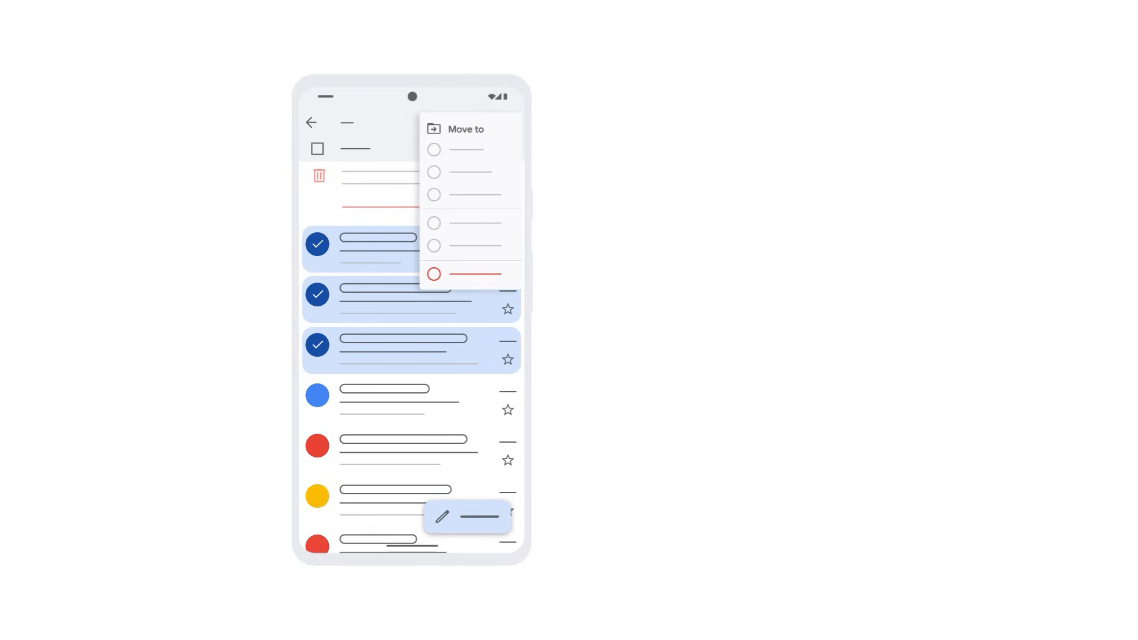